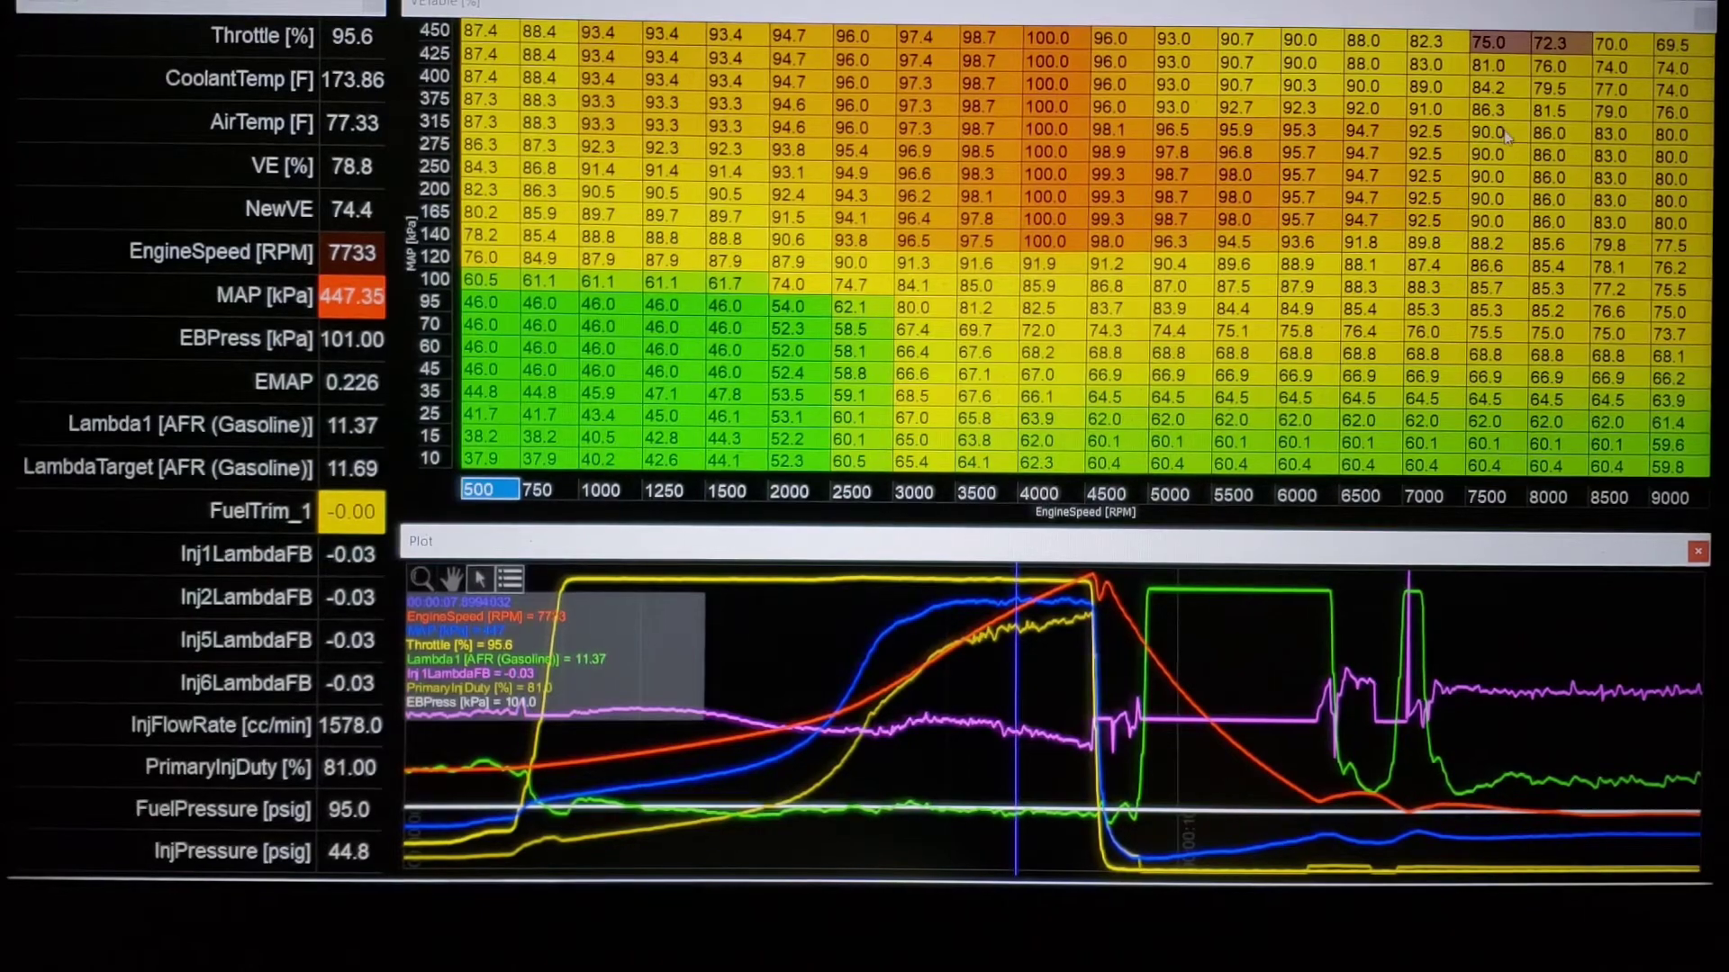
Open FuelTrim_1 and check trims at 375/350 kPa and 450/450 kPa MAP/back pressure
left_click(1487, 132)
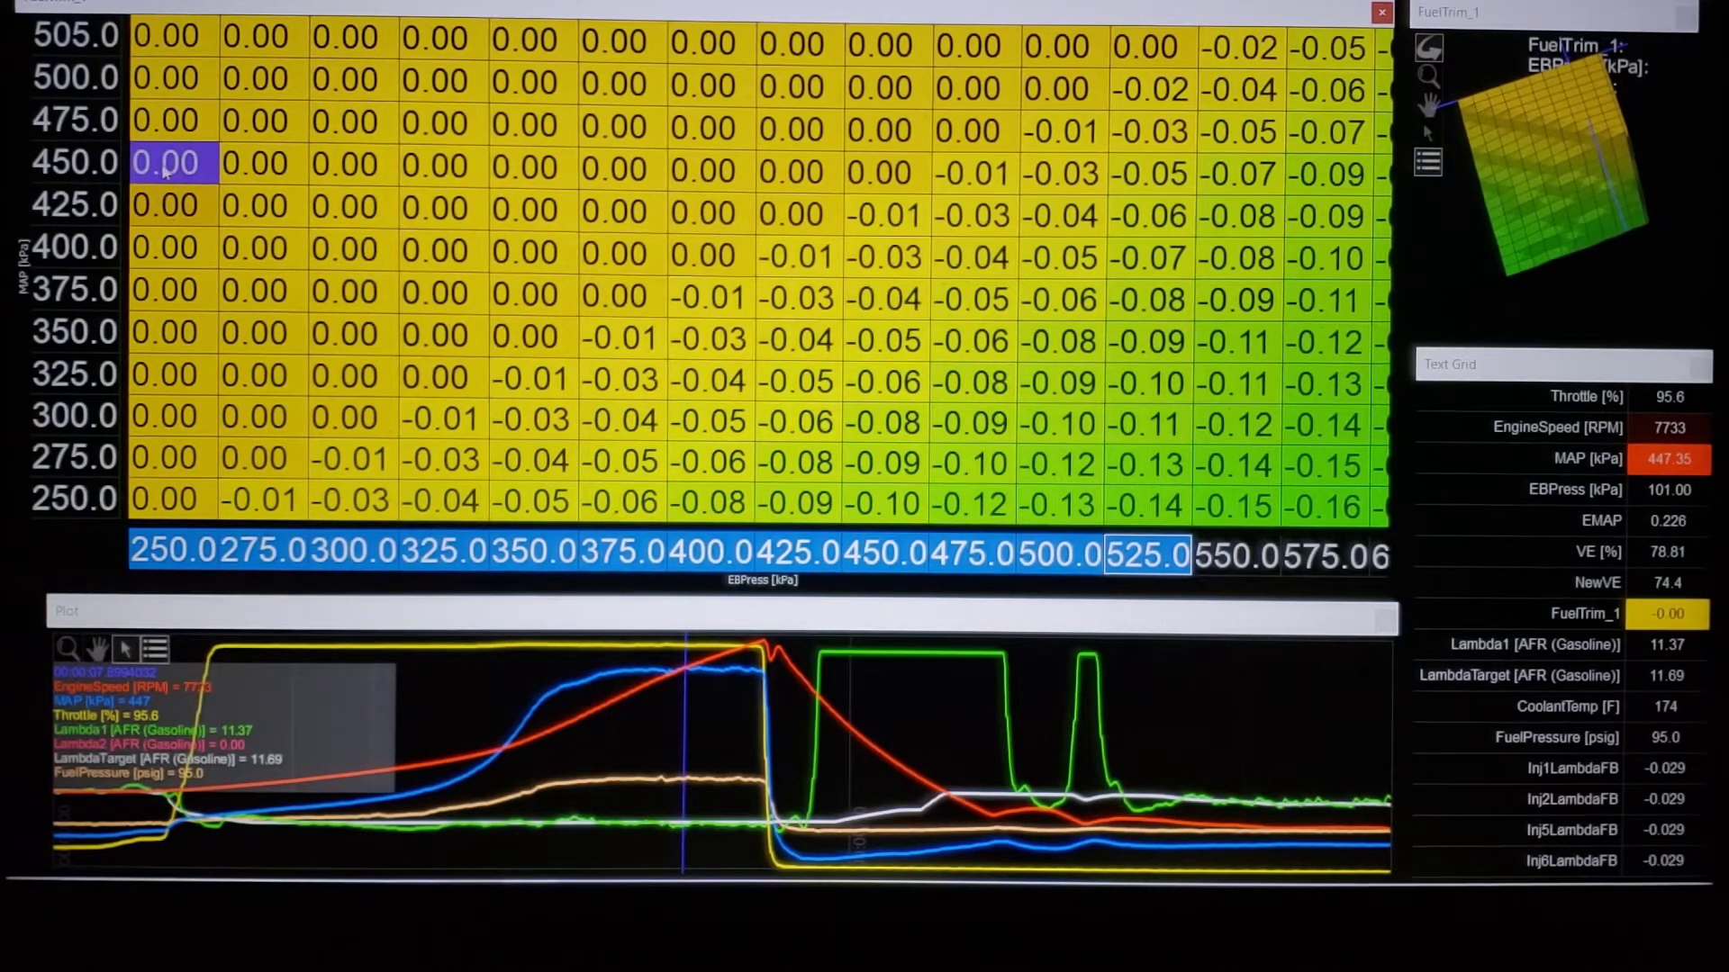
left_click(535, 295)
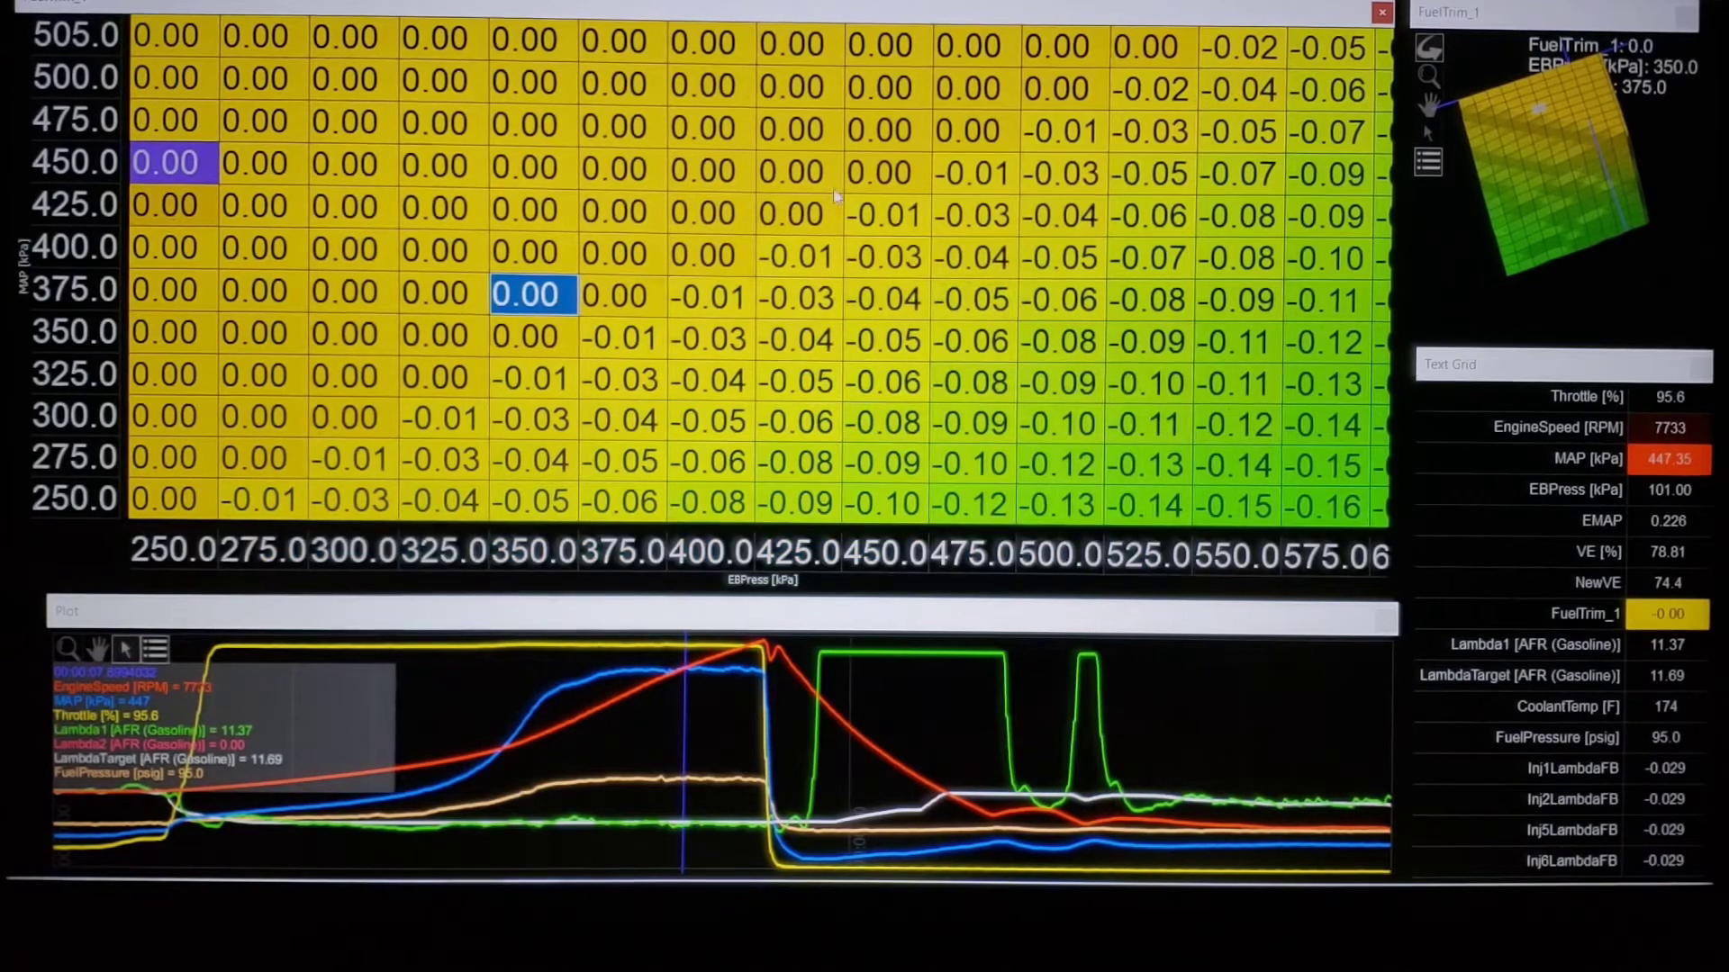
left_click(882, 172)
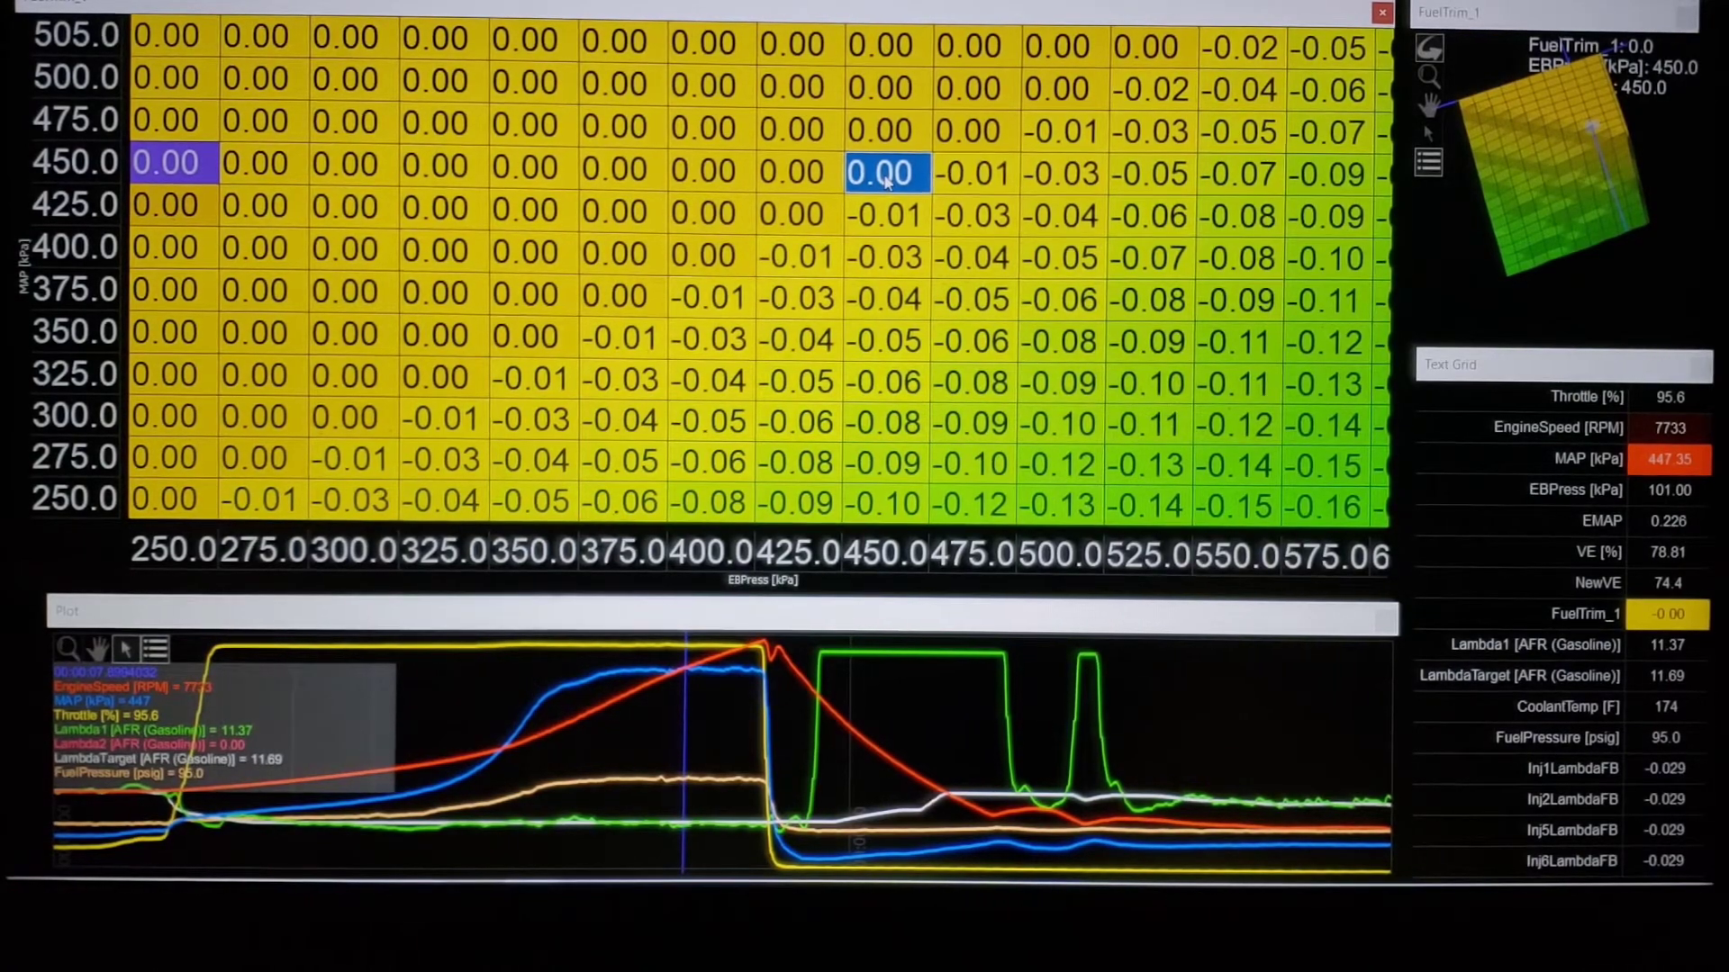
scroll("right", 3)
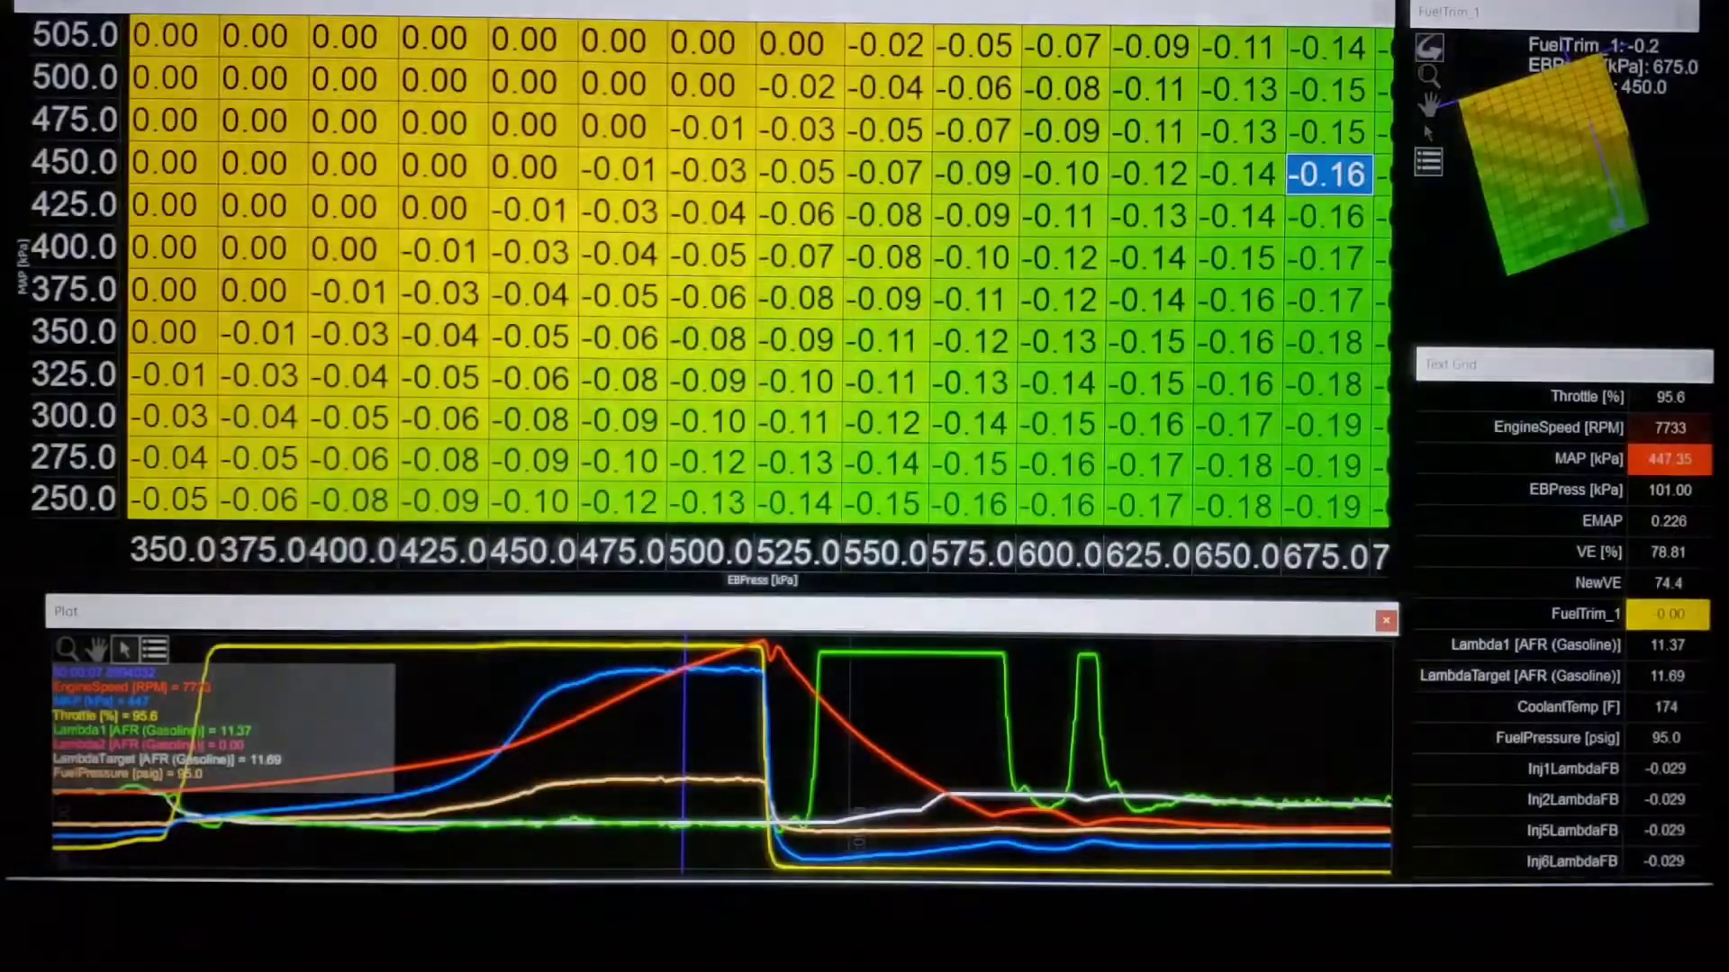
Return to the VE table showing the 450 kPa row from 3000 RPM
left_click(438, 336)
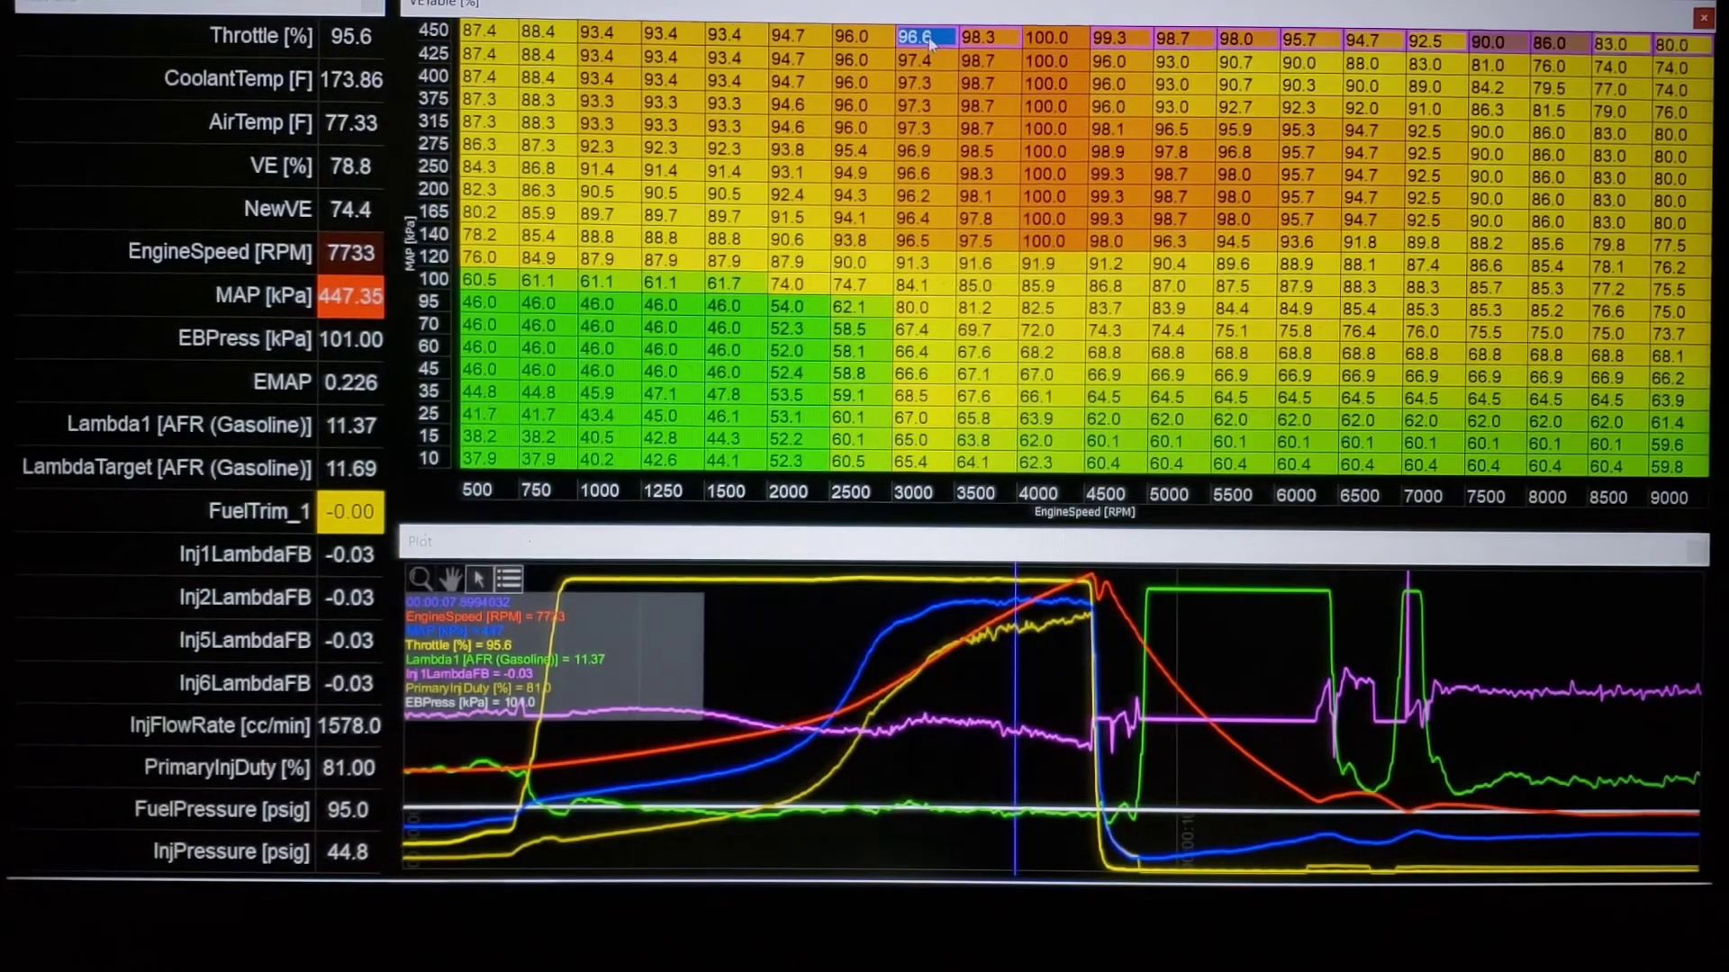
Select VE rows 250–450 kPa from 3000 RPM up and fill with the top row
left_click_drag(914, 36, 914, 104)
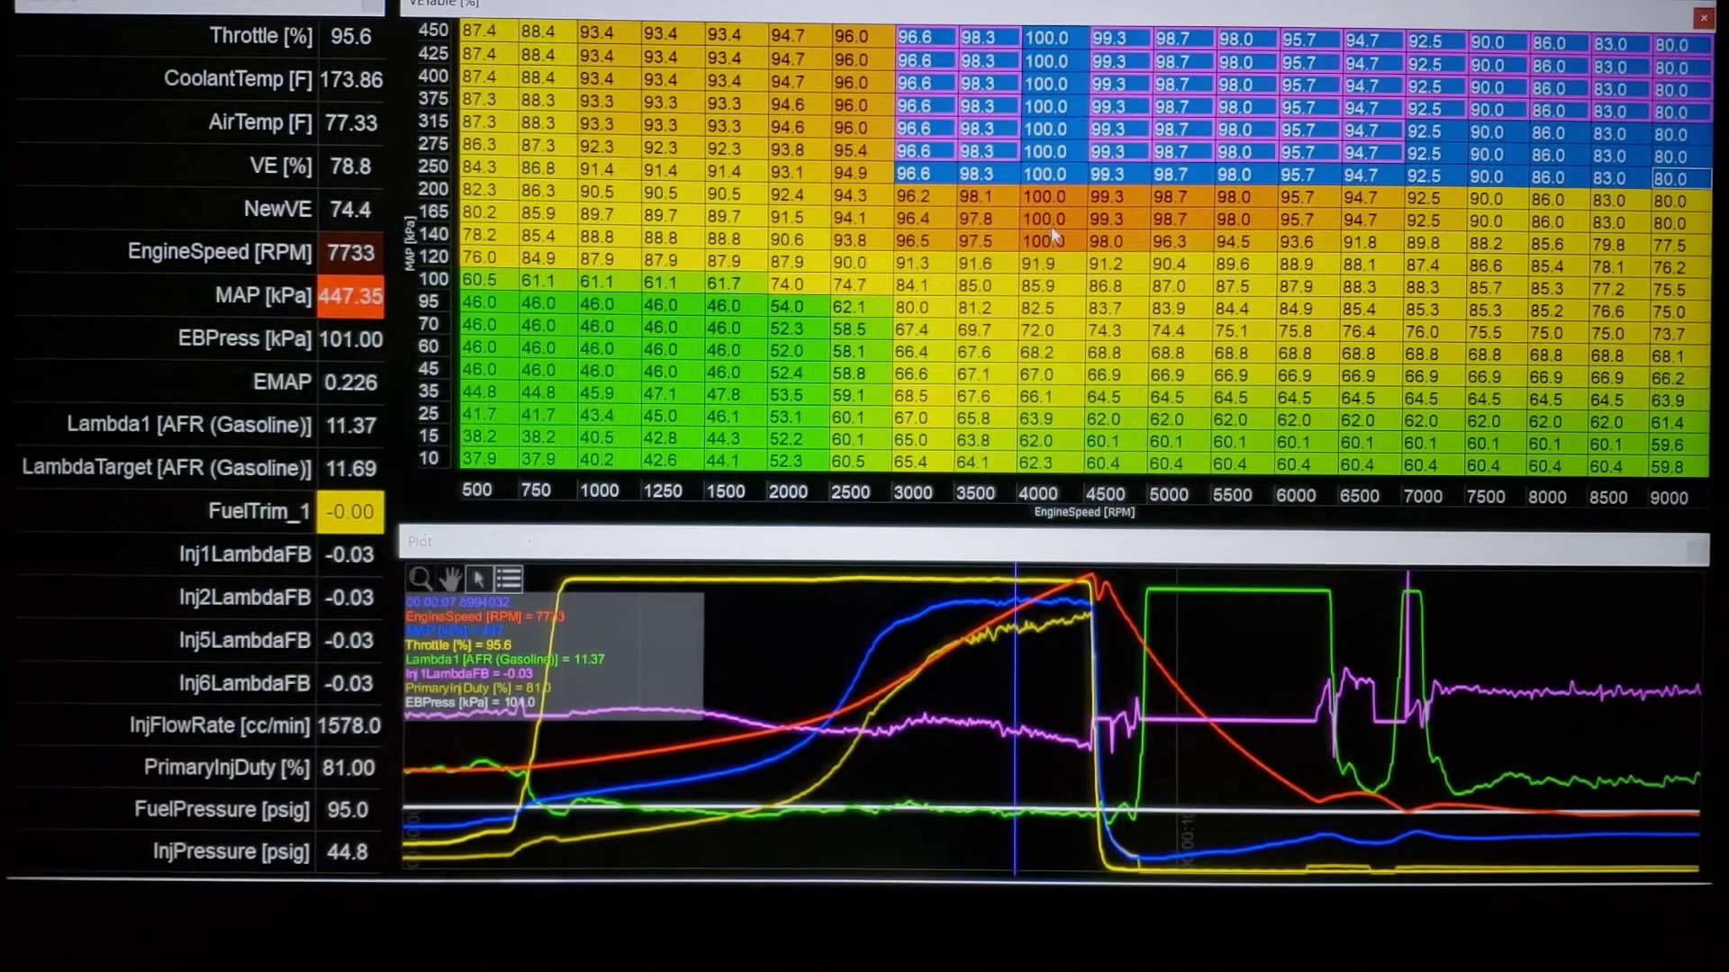
left_click(1043, 217)
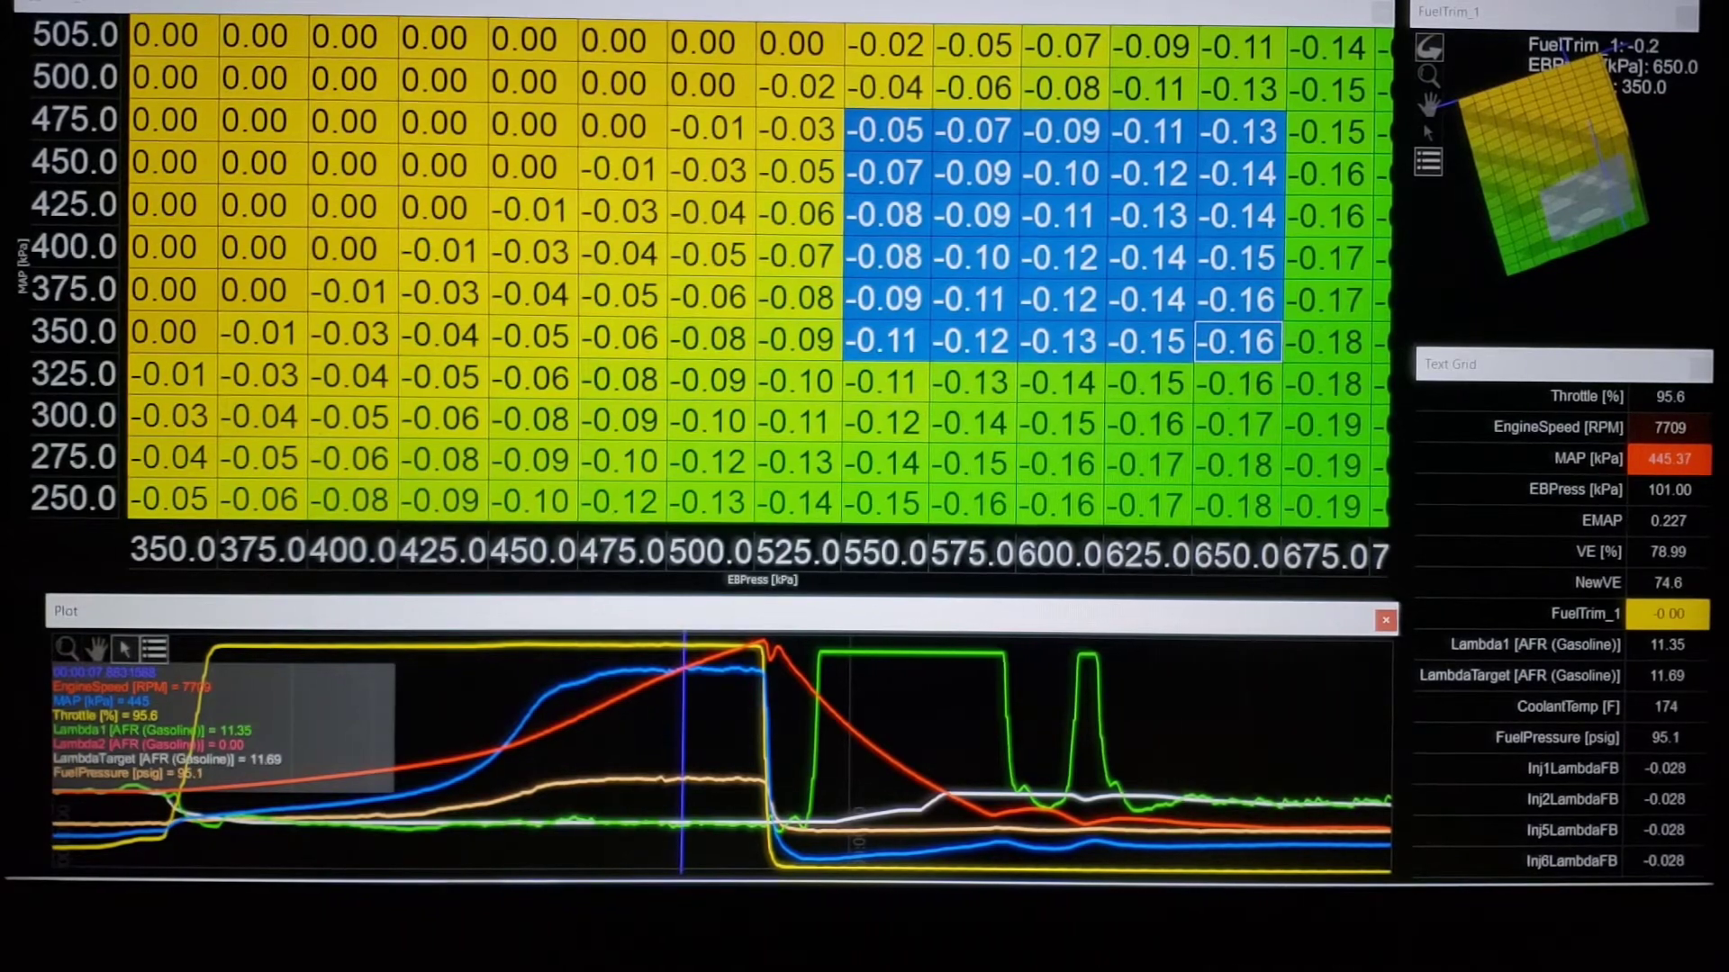
Inspect the FuelTrim_1 trim at 500 kPa MAP, 250 kPa back pressure
left_click(526, 83)
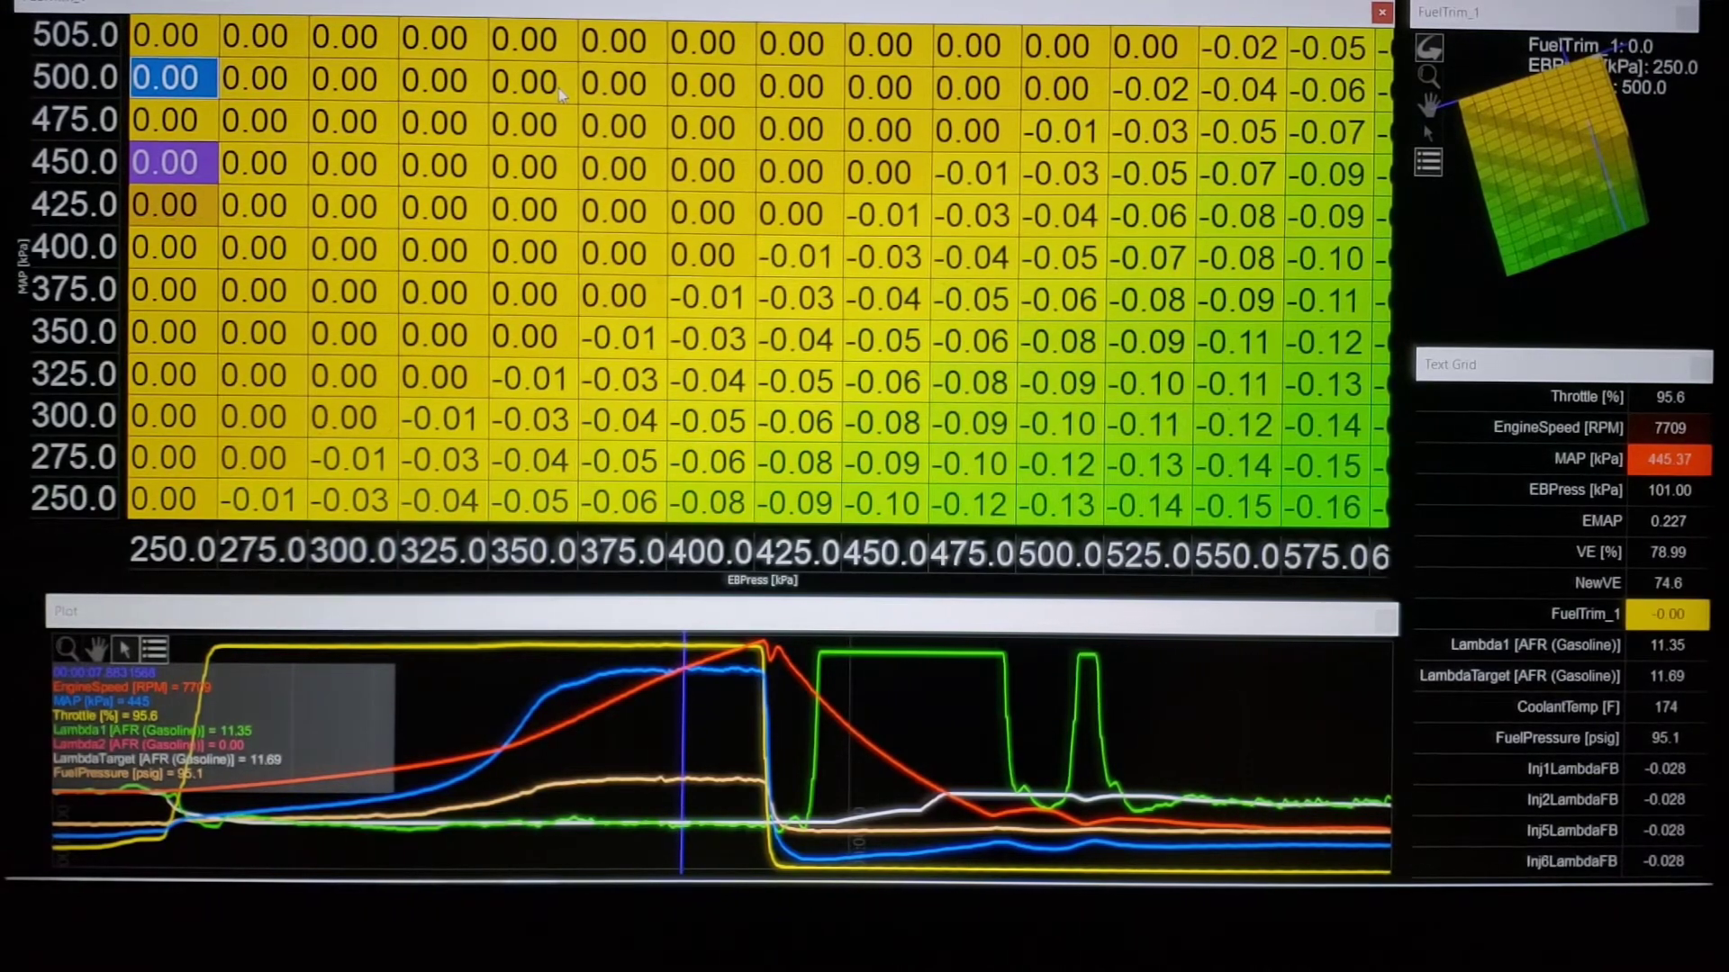
left_click(883, 88)
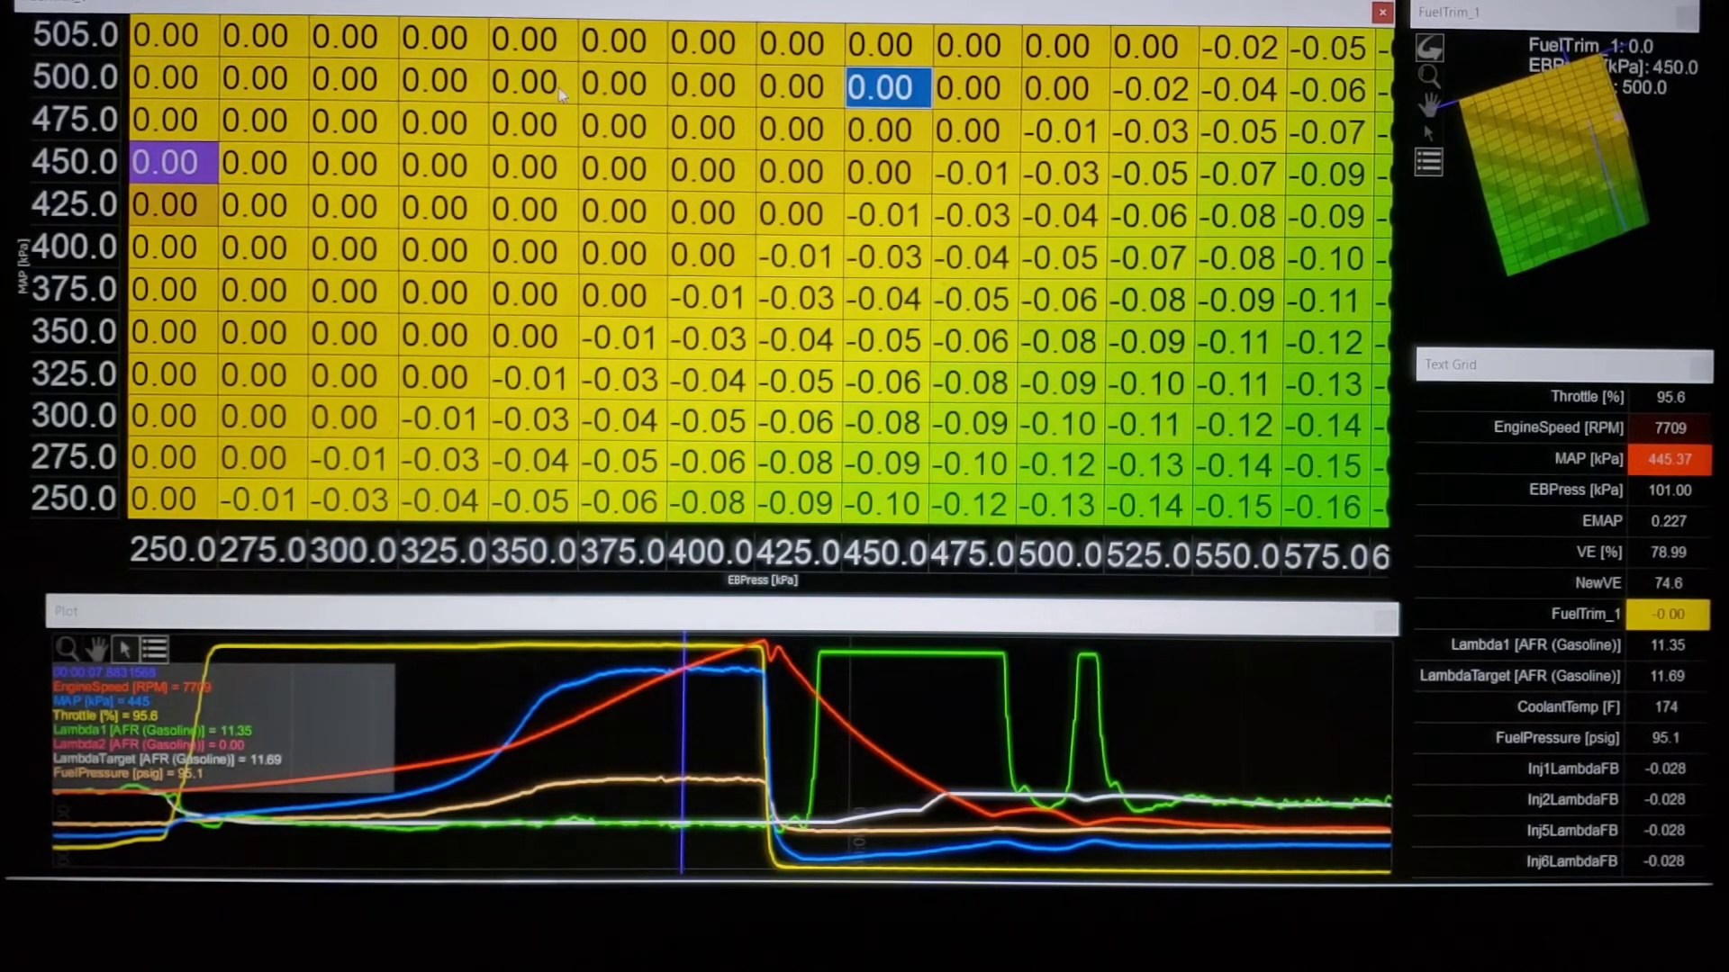
left_click(1062, 172)
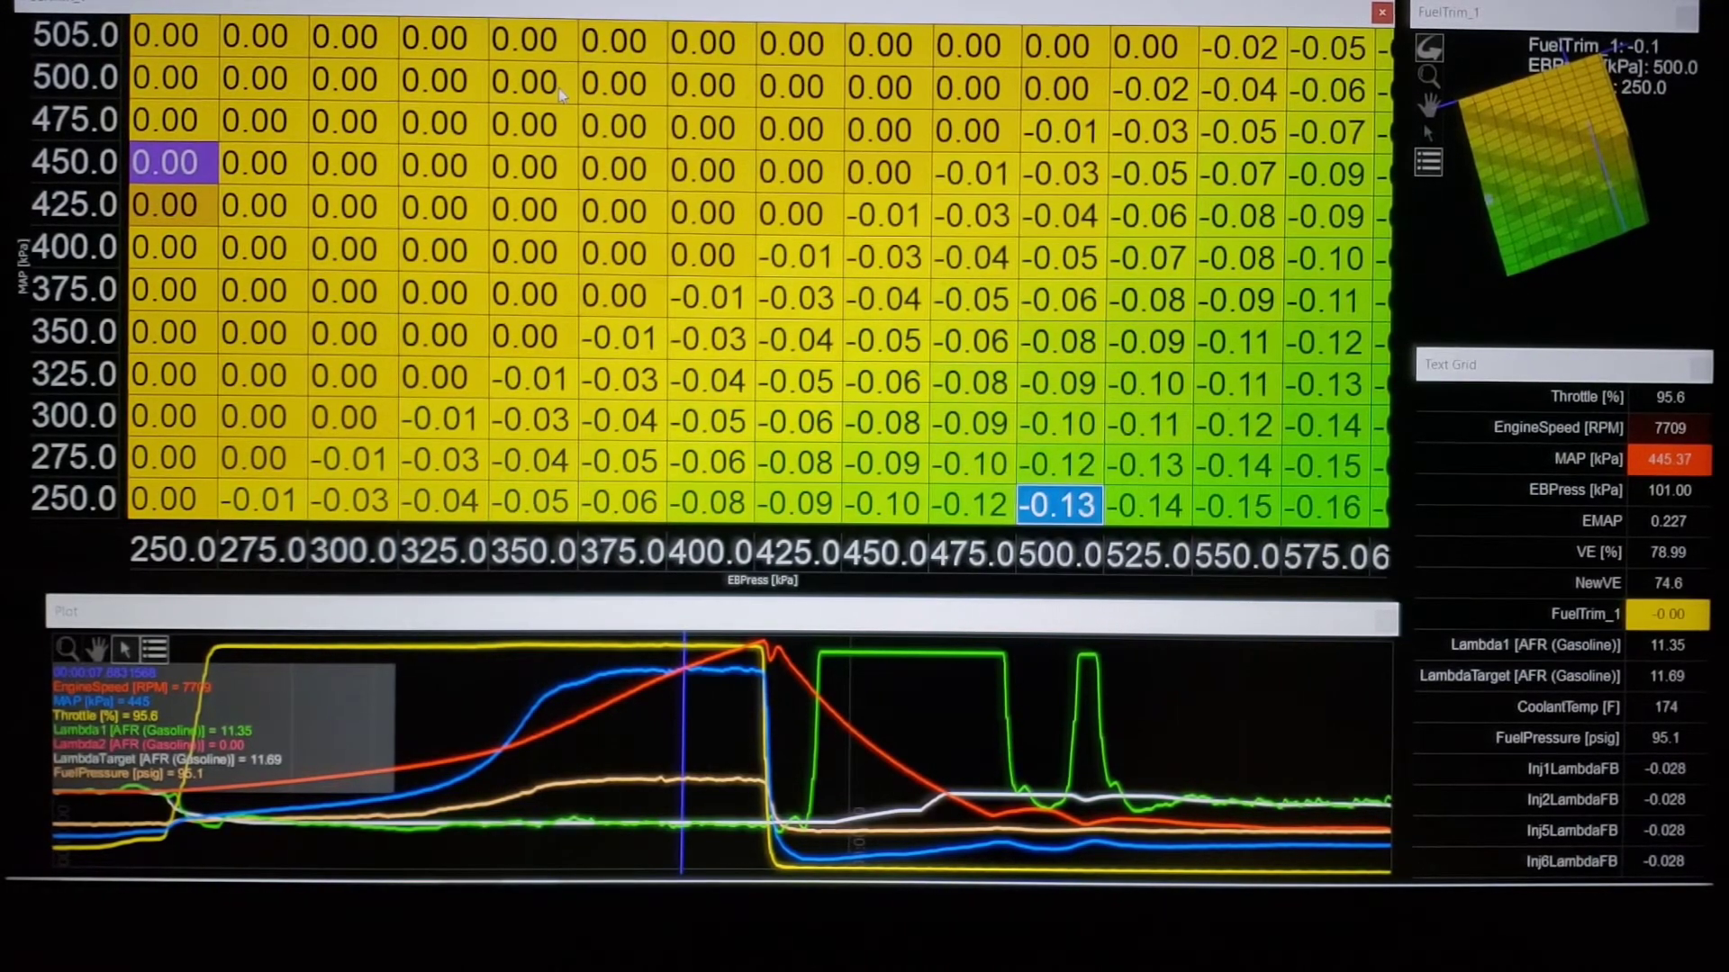
left_click(1062, 89)
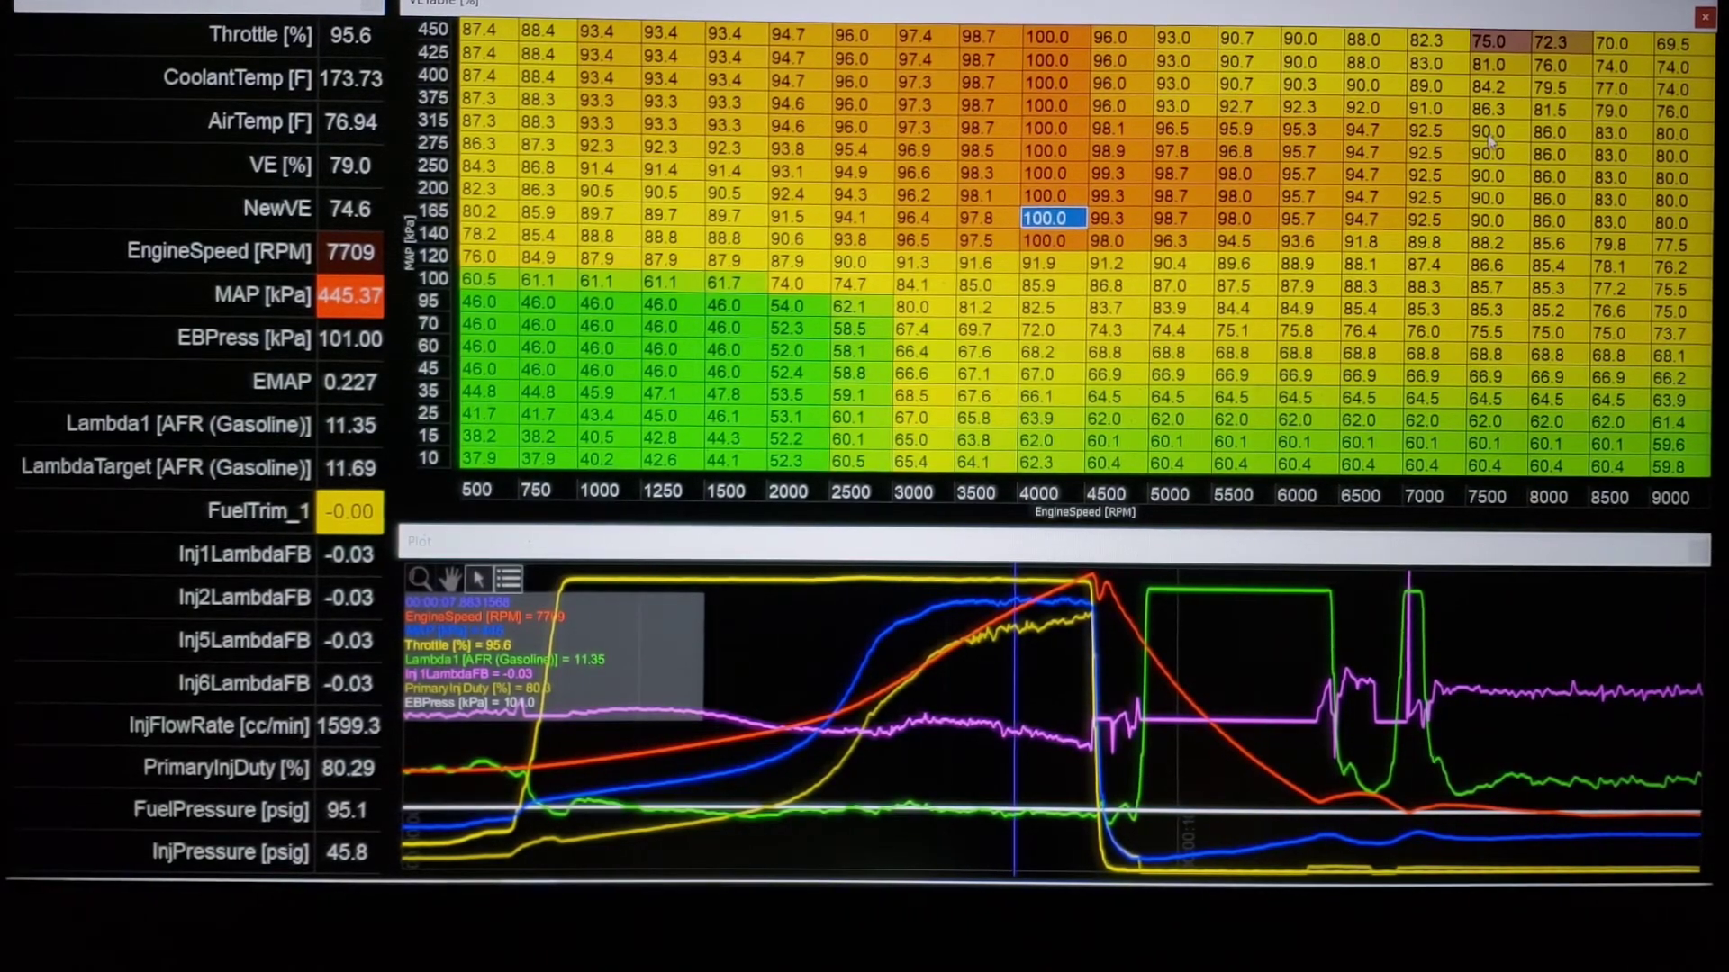
Inspect the VE value at 450 kPa and 7500 RPM in the flattened rows
left_click(1489, 39)
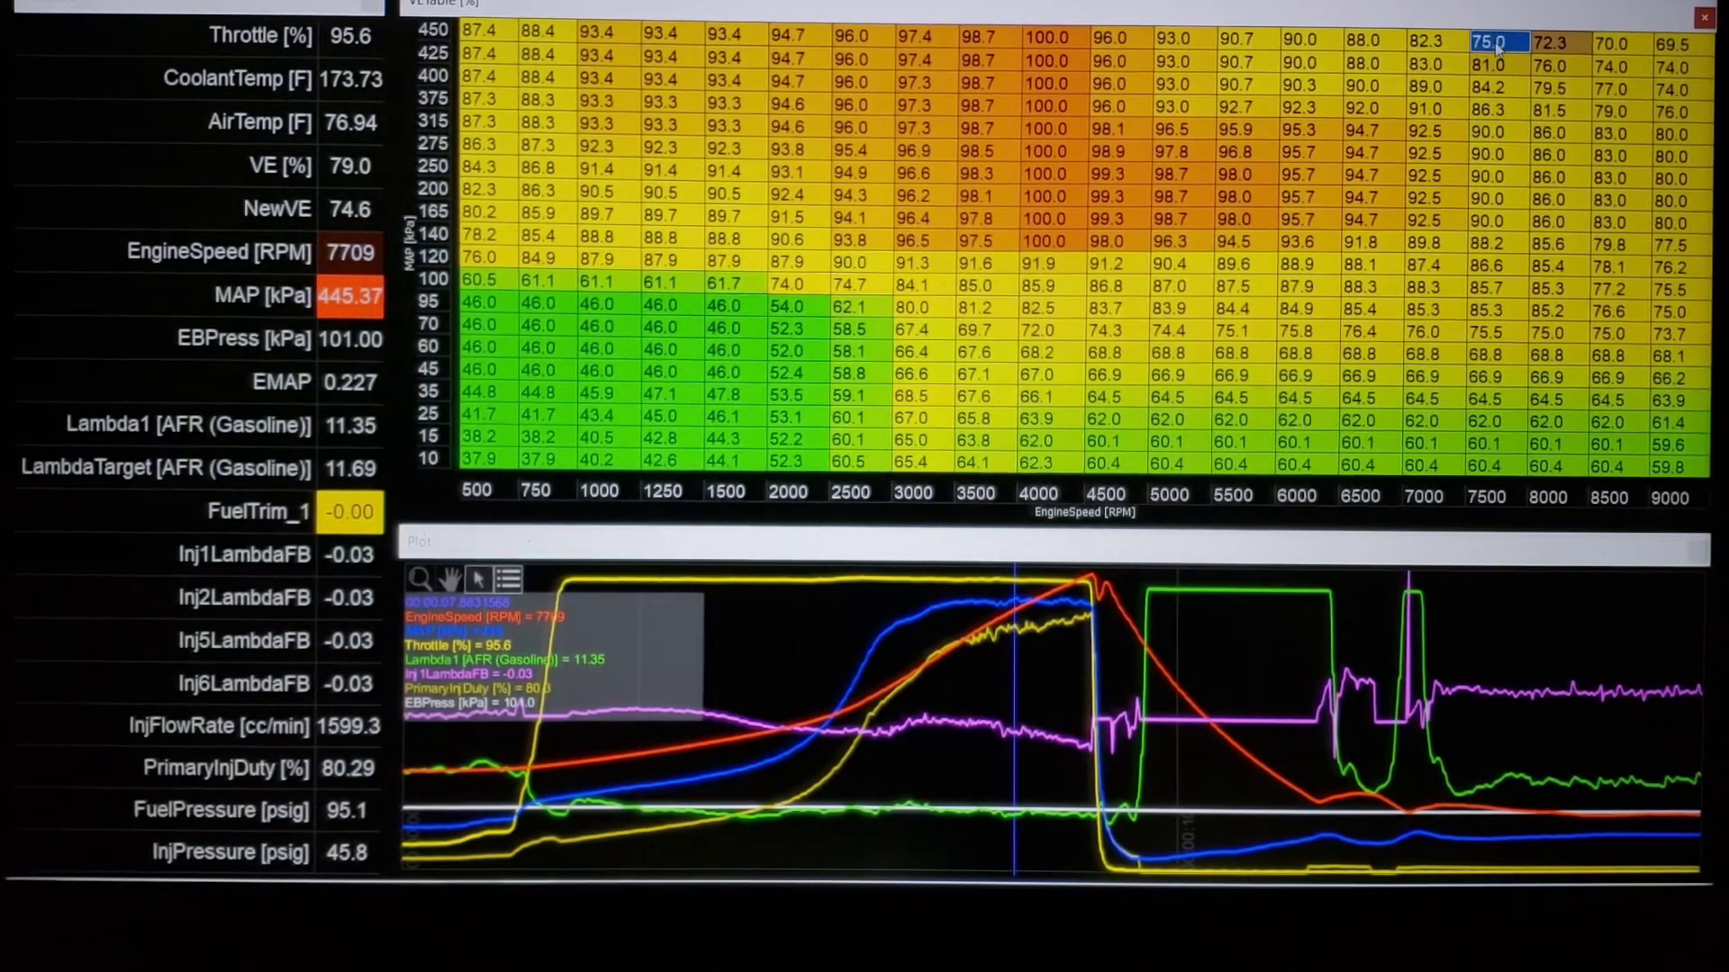